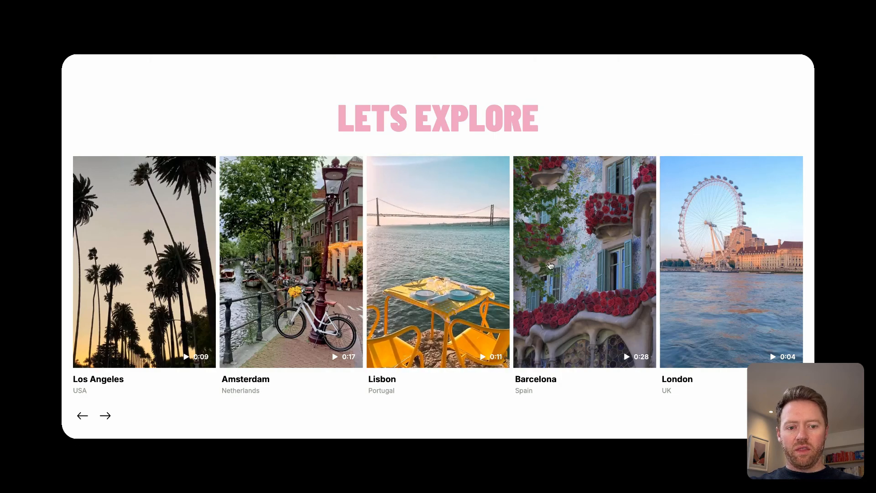
Review the existing carousel, playing the Los Angeles video full-screen and closing it
scroll(down, 3)
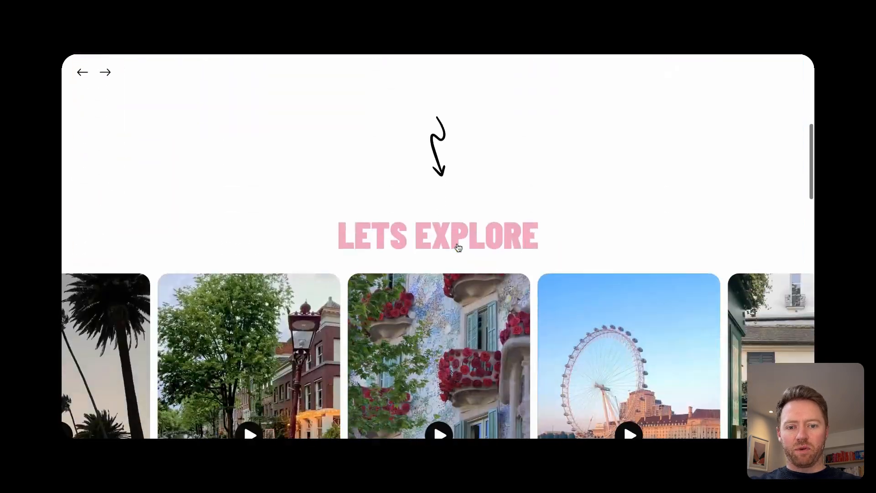
scroll(down, 3)
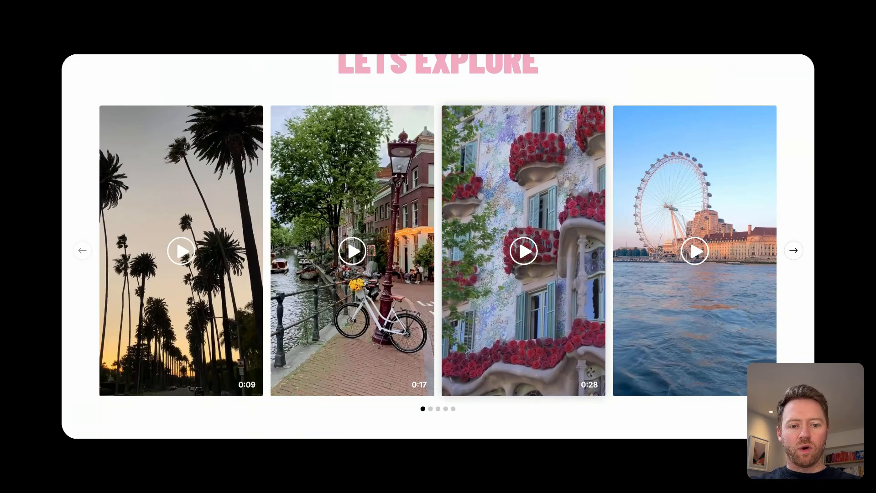
scroll(down, 3)
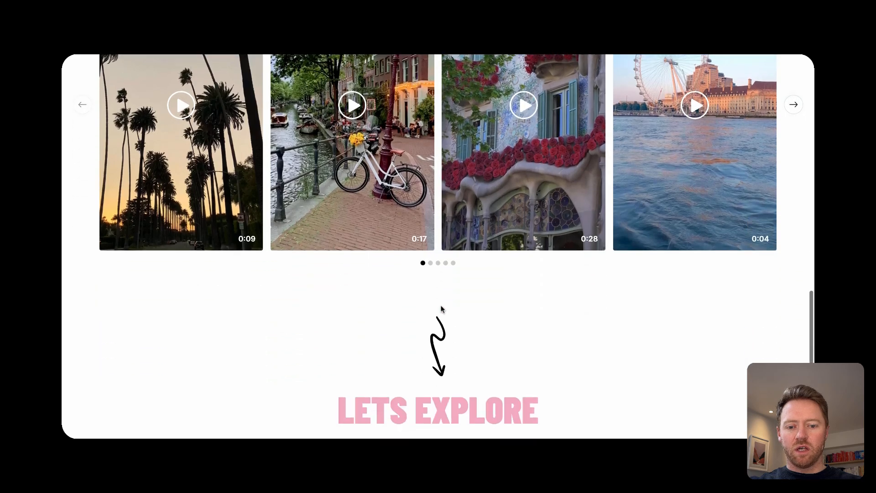
scroll(down, 3)
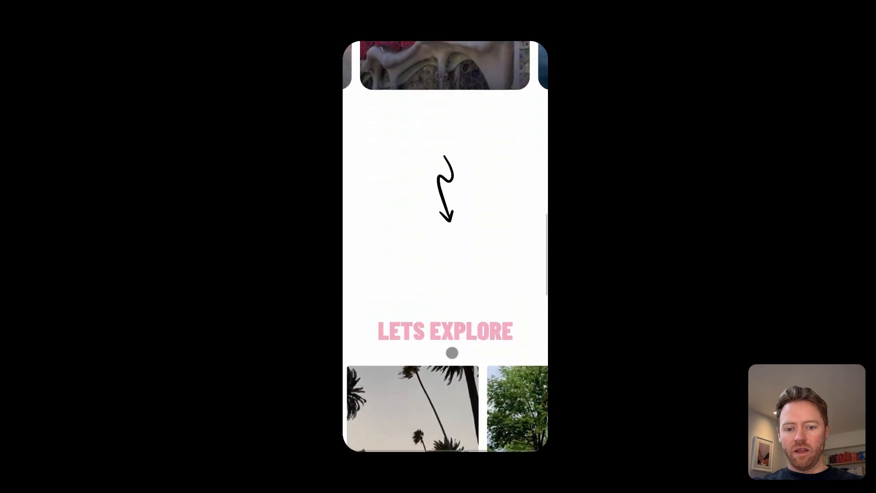
scroll(down, 3)
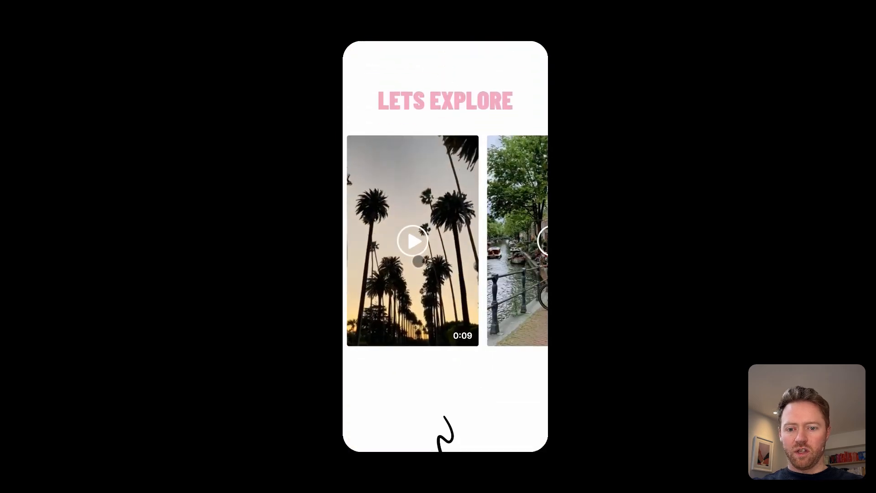
click(413, 241)
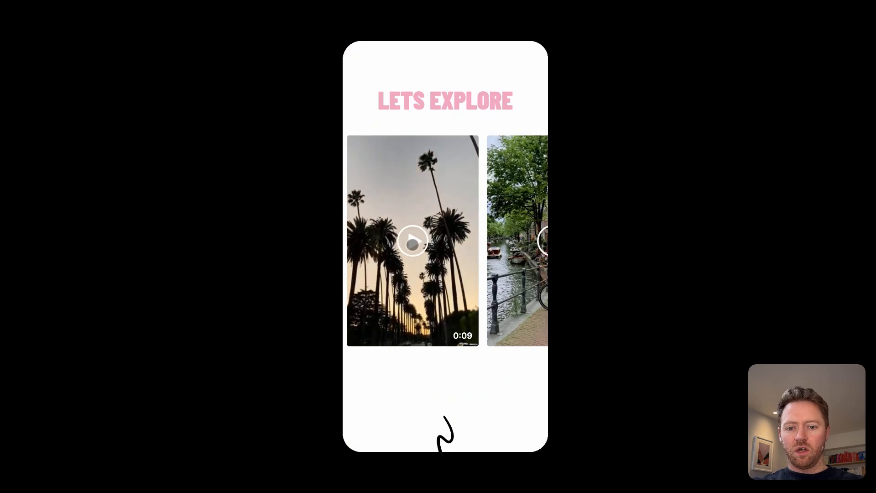
click(413, 241)
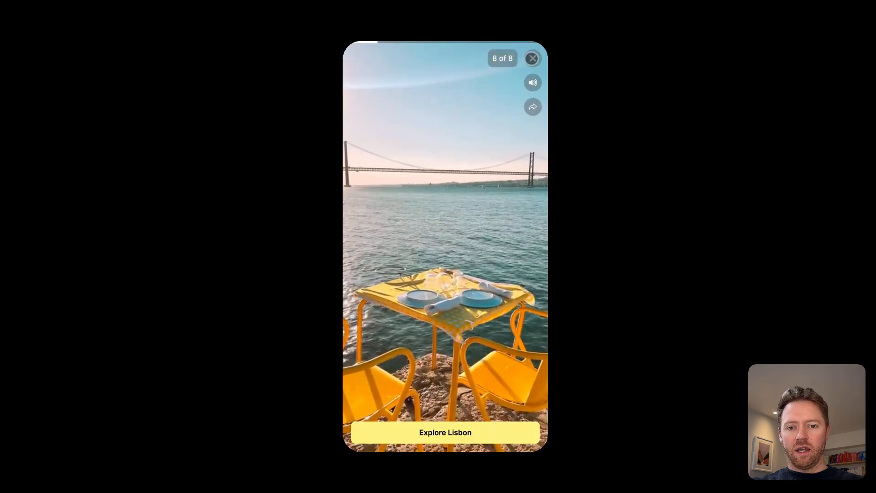
click(445, 432)
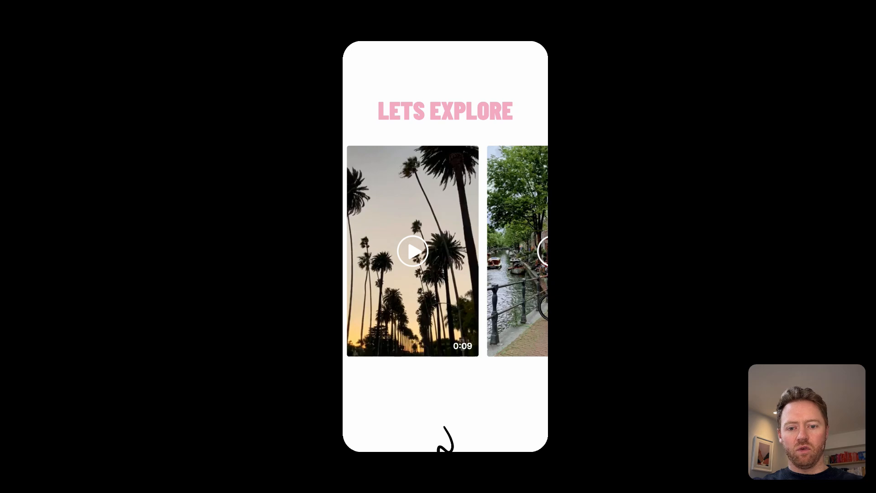
scroll(down, 3)
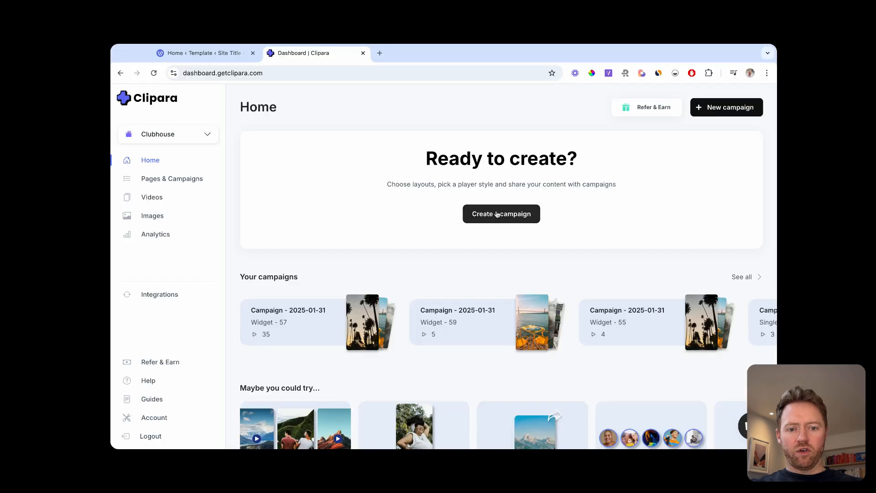
Start a new On-site campaign with the Full Screen swipeable type
click(501, 214)
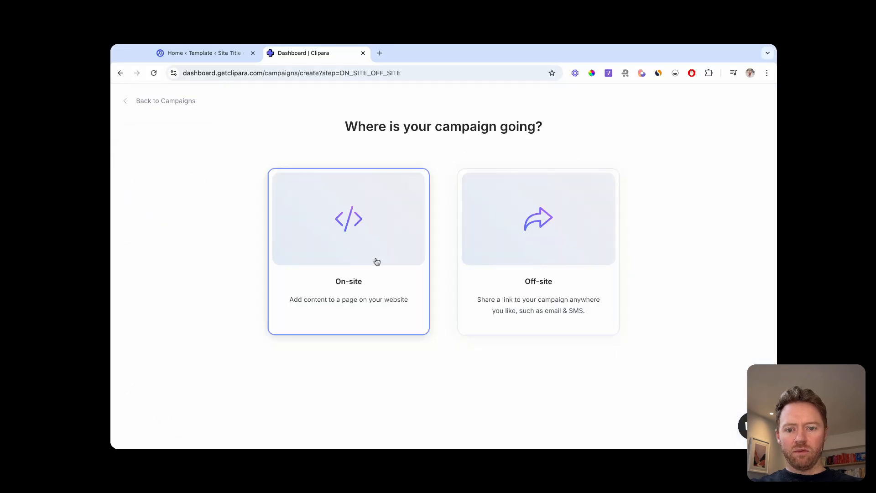
mouse_move(347, 247)
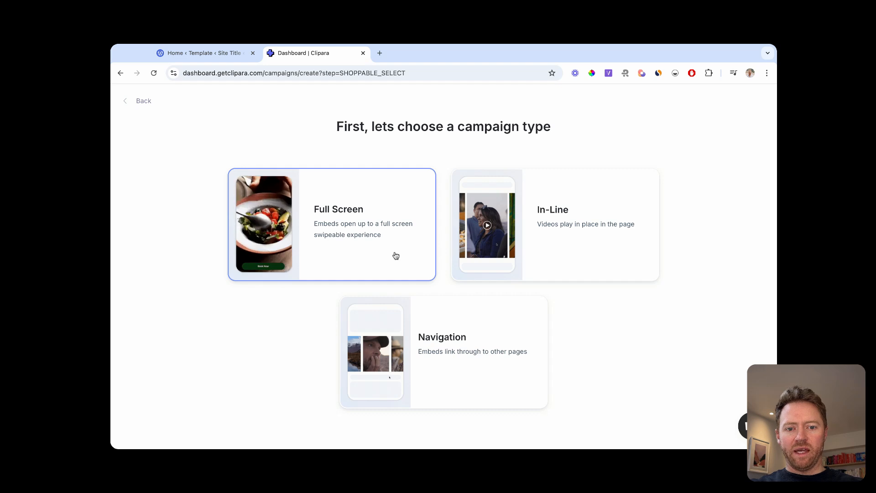
click(554, 224)
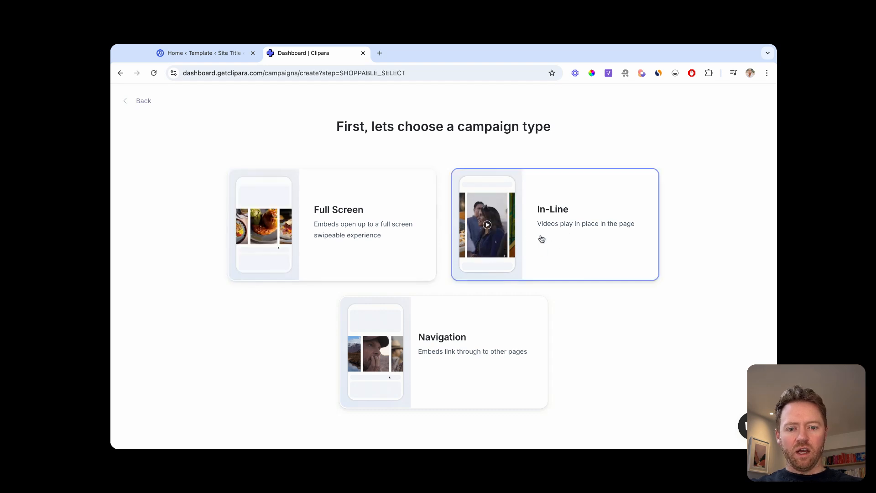
click(332, 224)
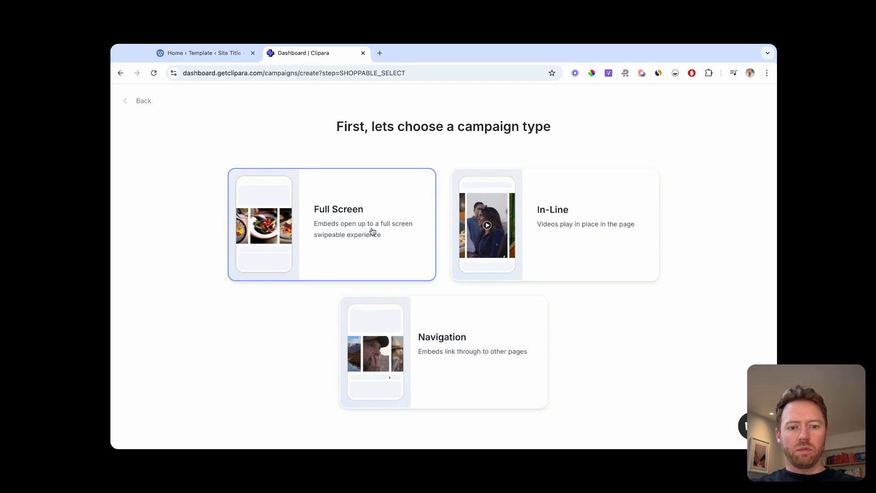
click(331, 225)
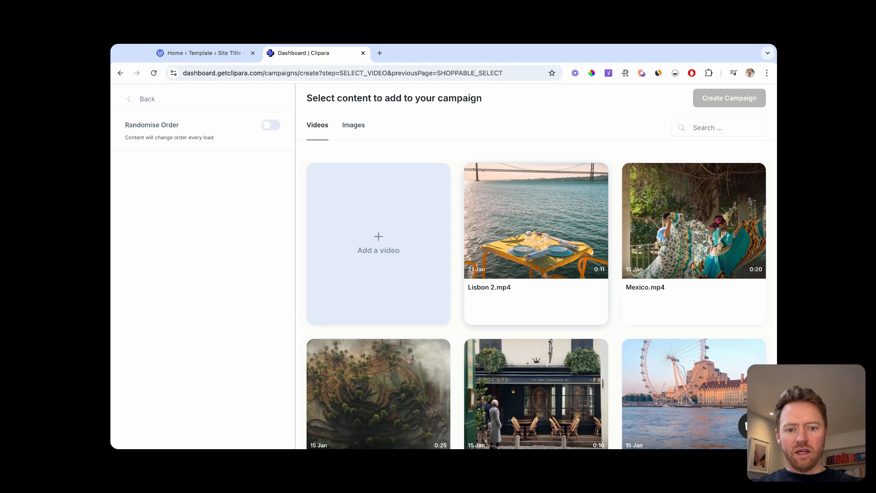
From the video library add Lisbon 2 and the other destination videos, then create the campaign
click(378, 242)
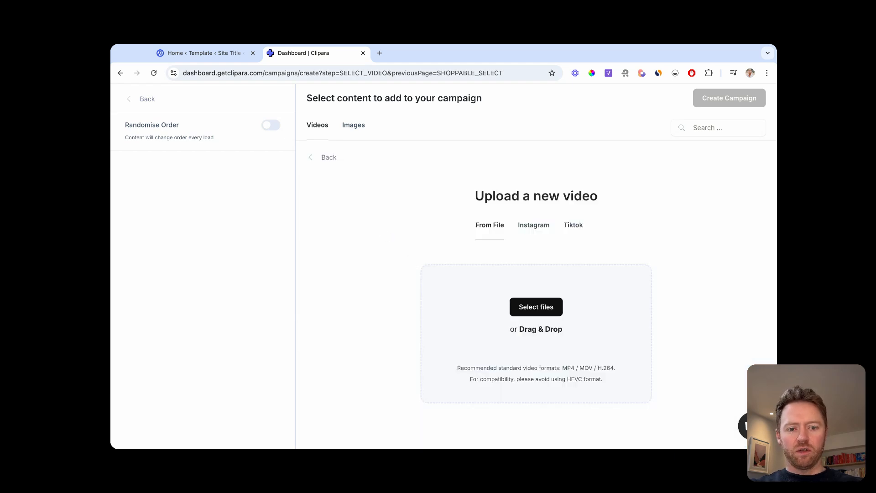
mouse_move(538, 235)
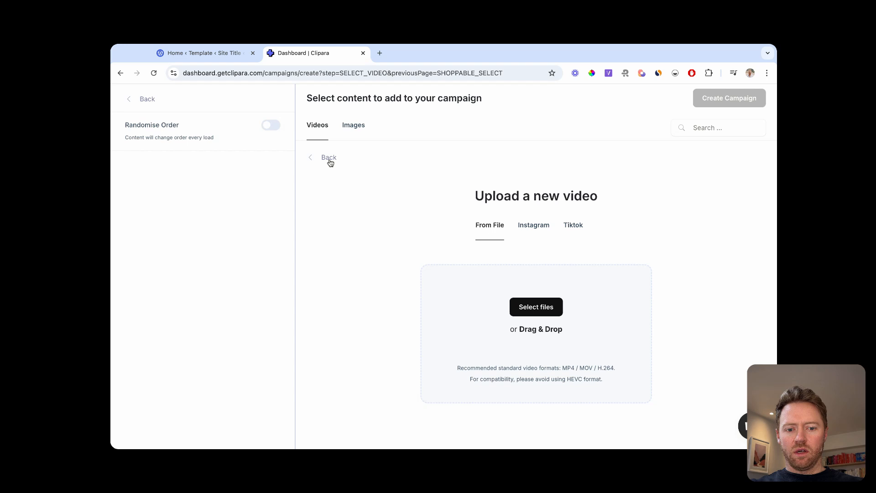
click(329, 157)
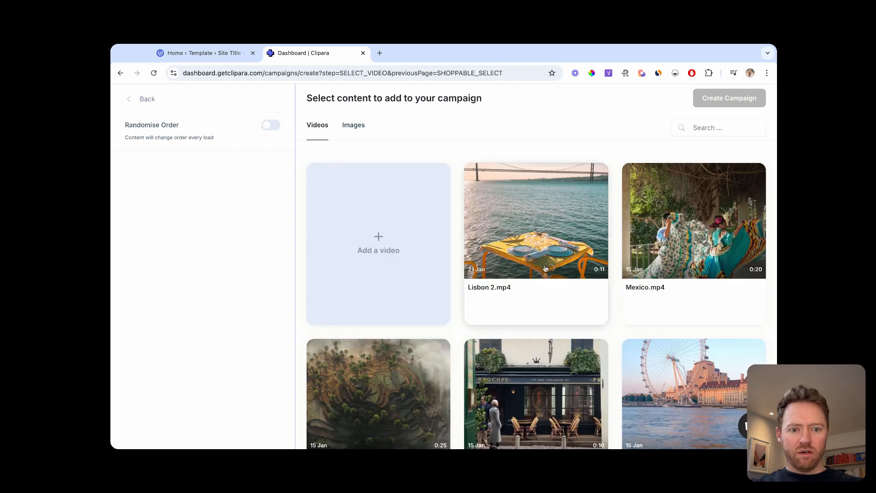
click(693, 220)
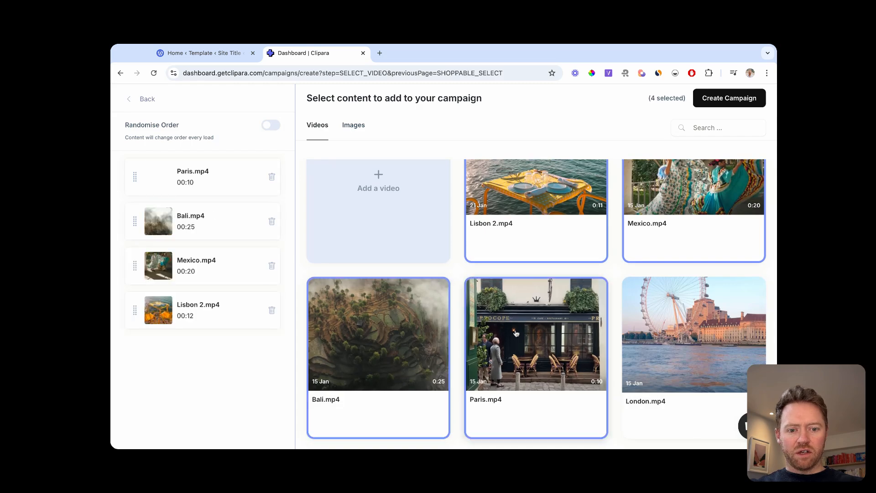
click(694, 334)
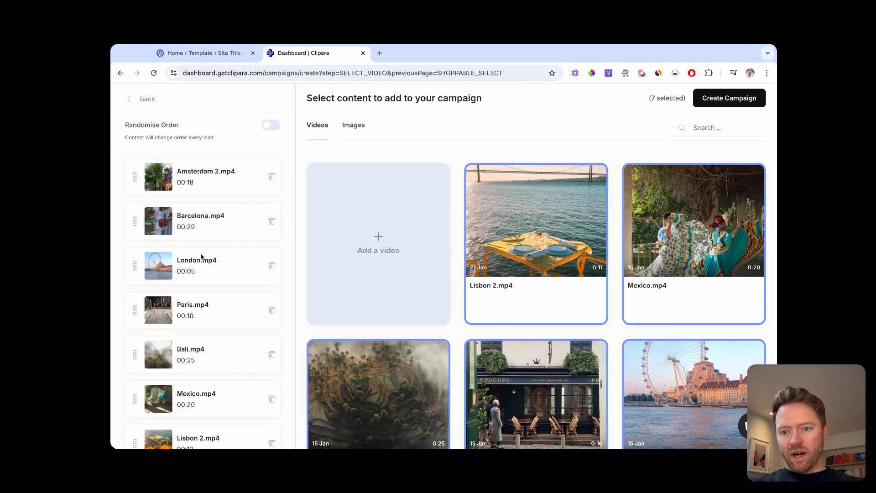
click(728, 98)
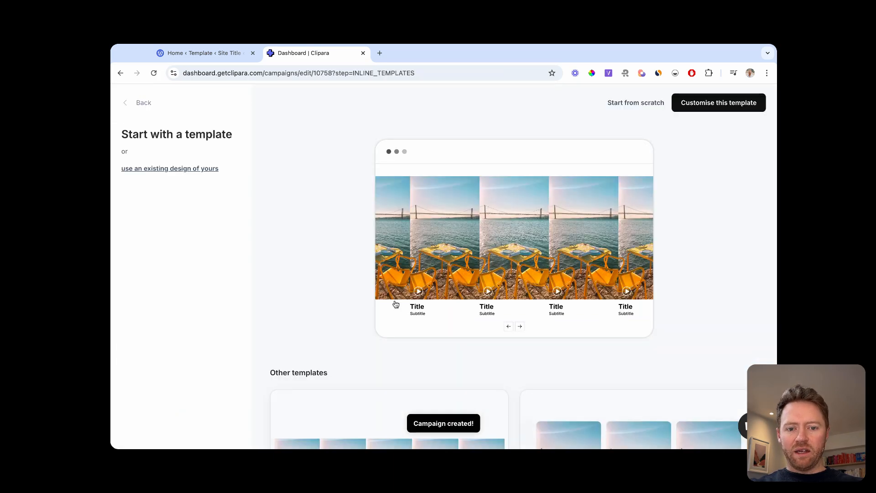
Choose the suggested carousel template and customise it in the widget editor
scroll(down, 3)
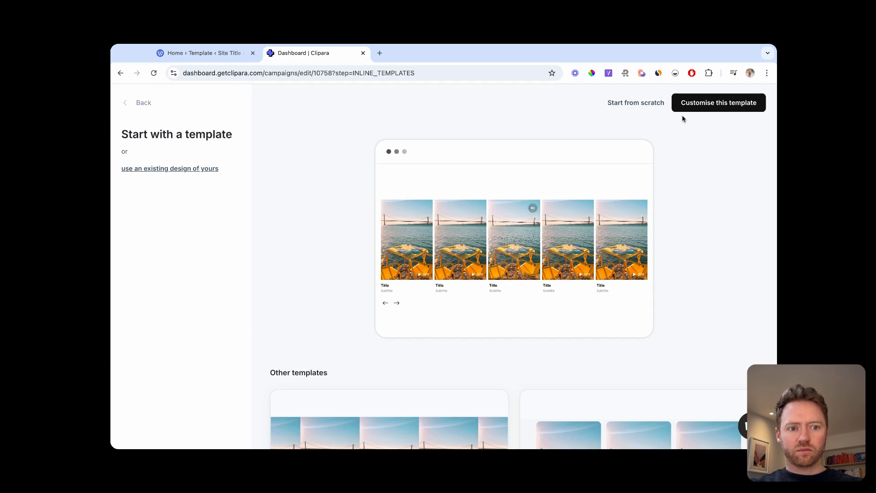
click(717, 102)
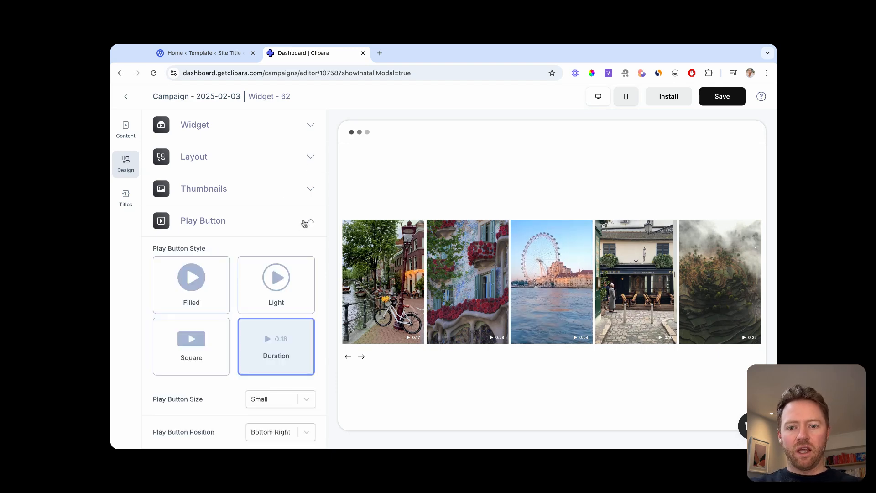
Set the thumbnail play button style and round the thumbnail corners to 16 px
click(191, 276)
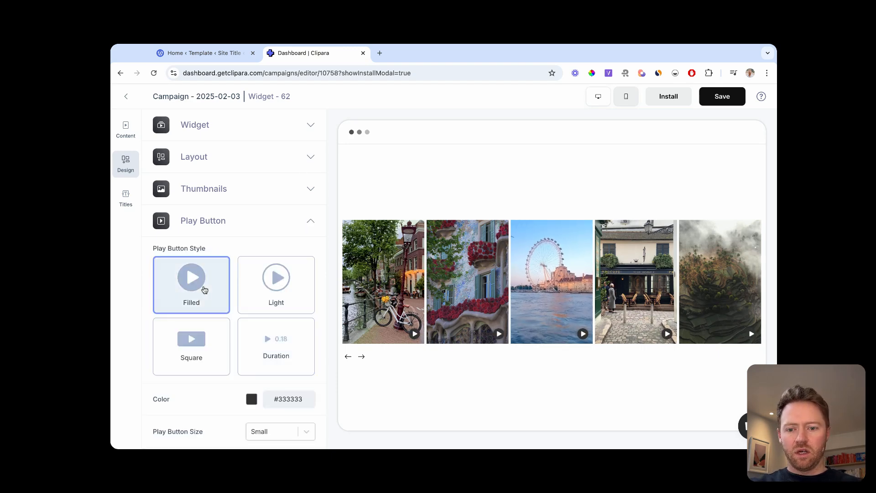
click(191, 346)
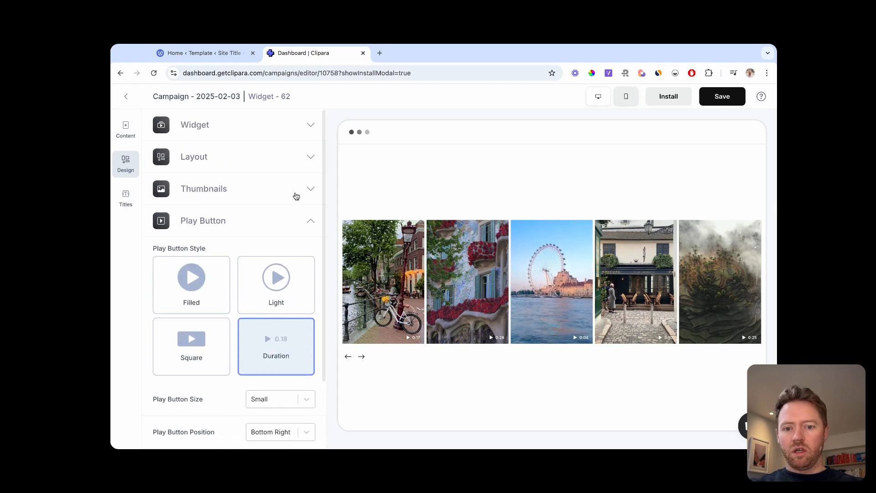
click(204, 188)
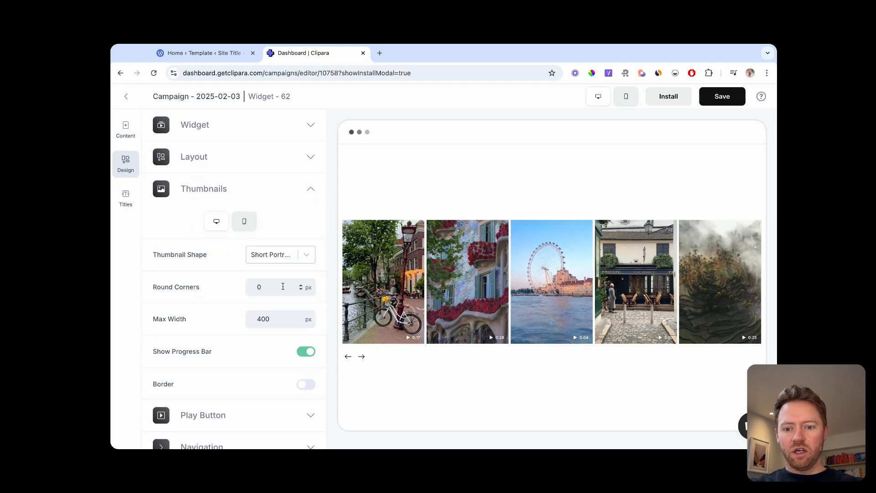
click(273, 286)
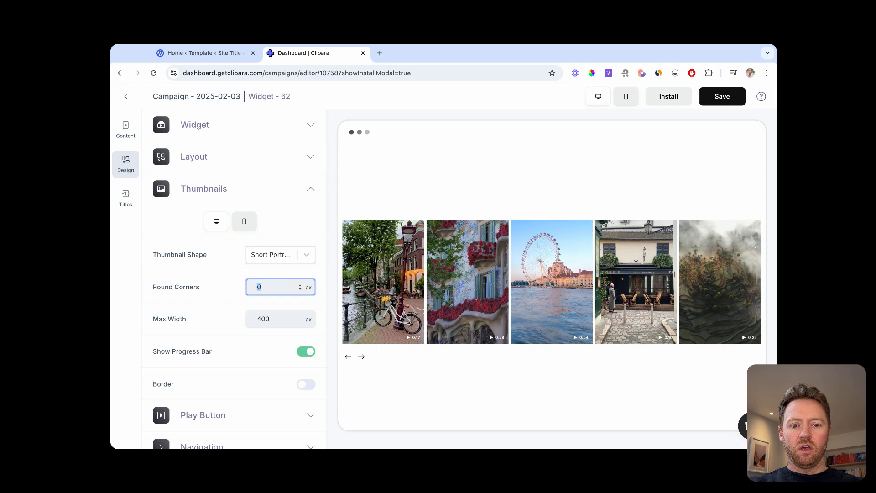
text(16)
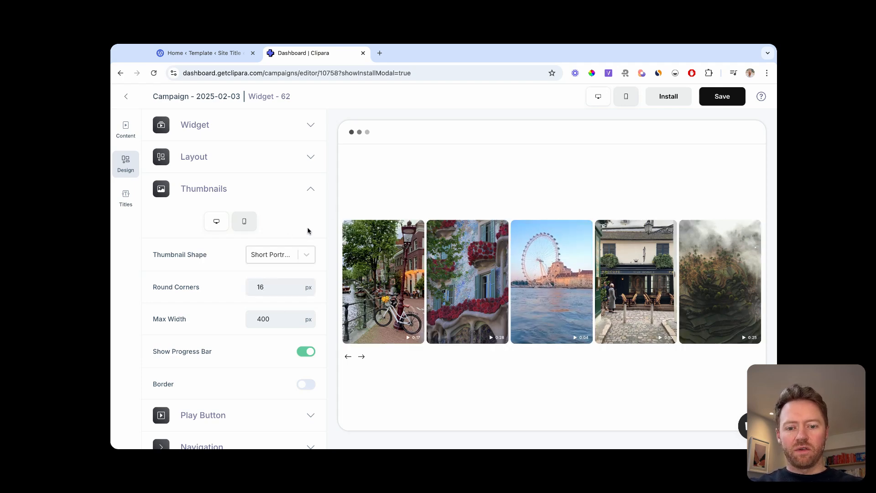
click(203, 188)
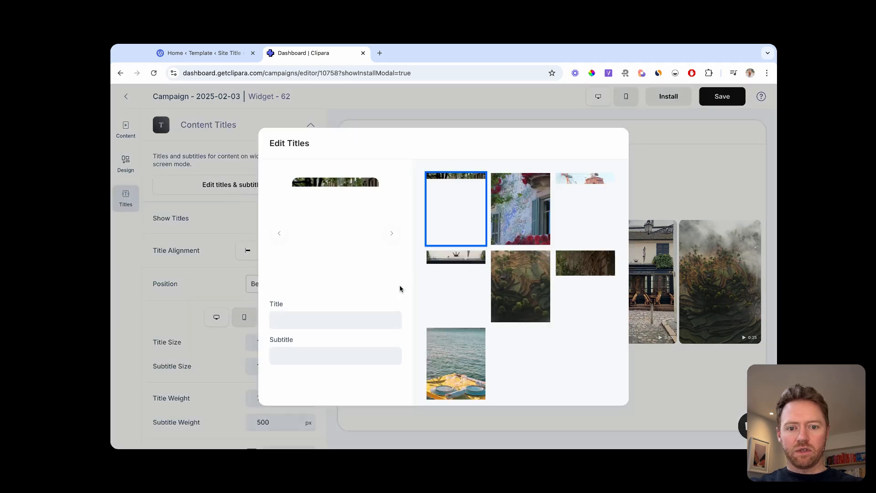
Enter Amsterdam as the title of the first carousel video
text(Ams)
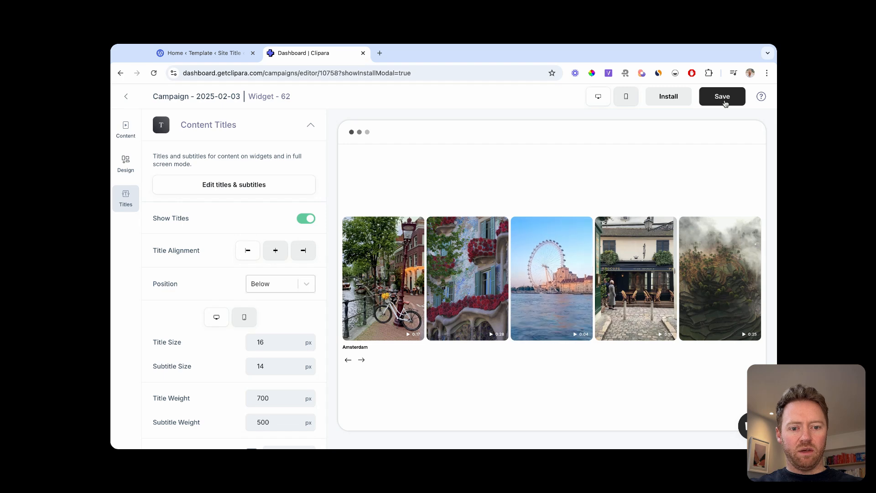
Save the carousel campaign and copy its installation embed code
click(722, 96)
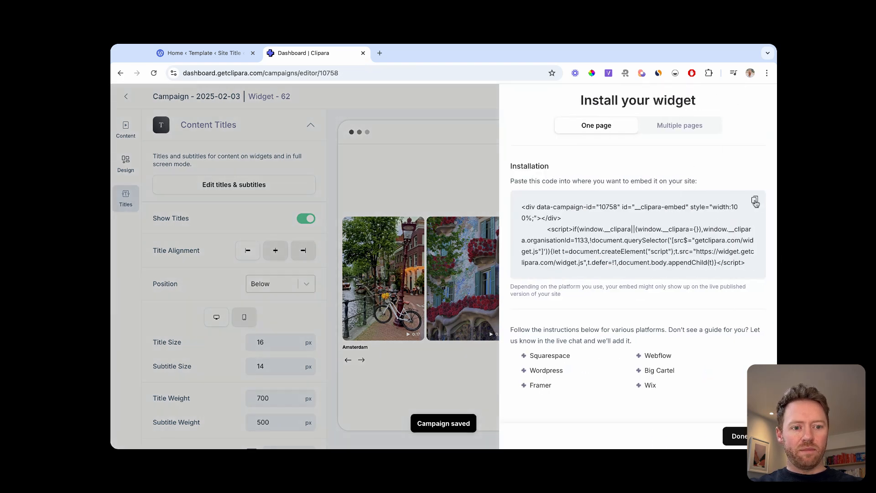
click(754, 200)
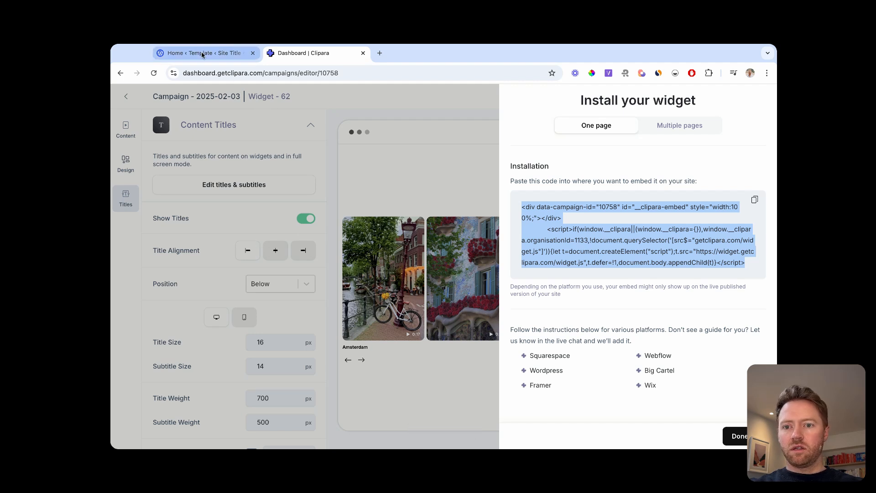
In the WordPress editor, add a Custom HTML block below the header spacer
click(203, 53)
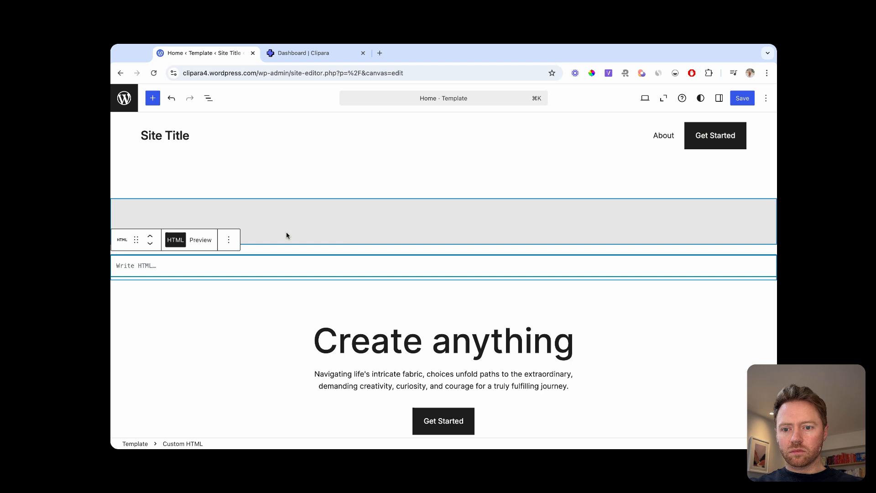
click(229, 240)
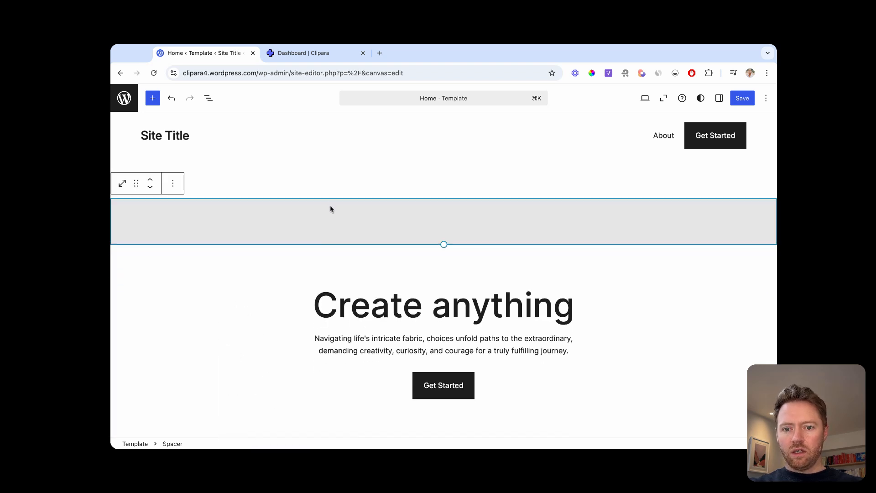
click(173, 182)
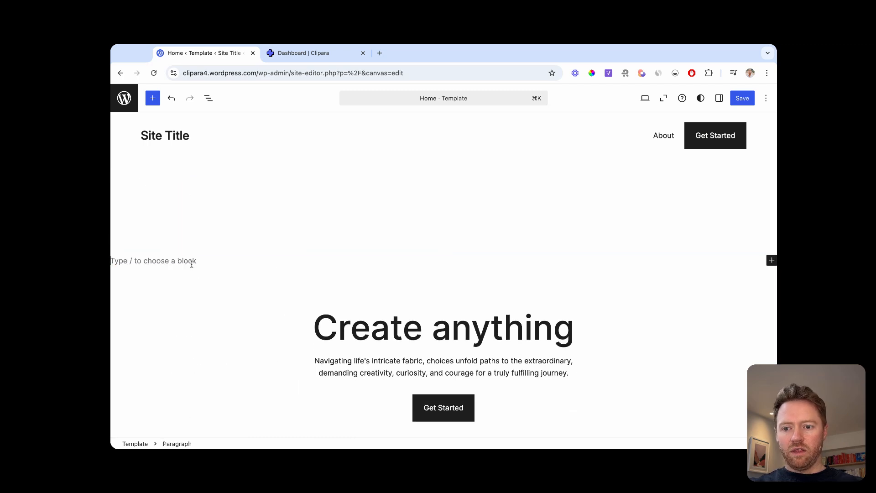
text(/)
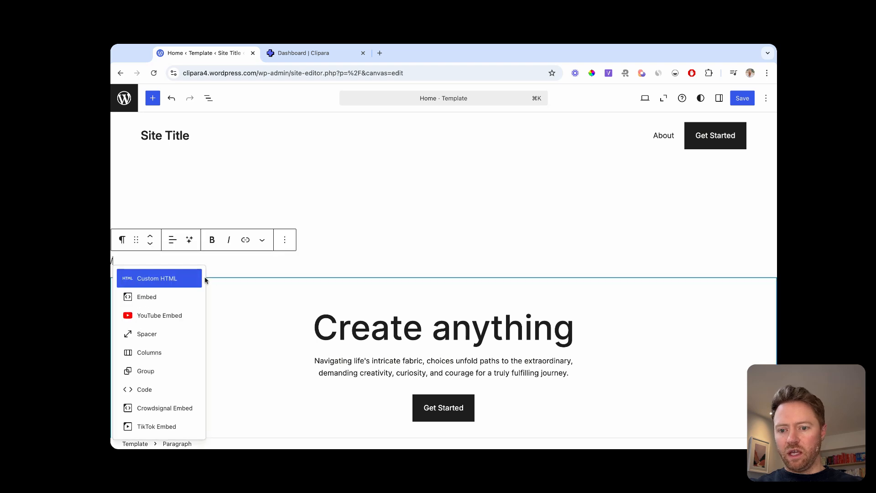
click(158, 278)
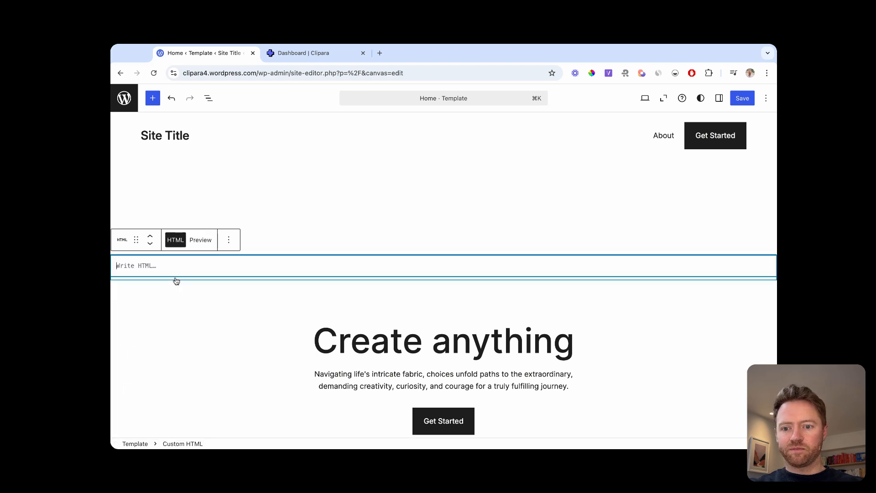
mouse_move(266, 268)
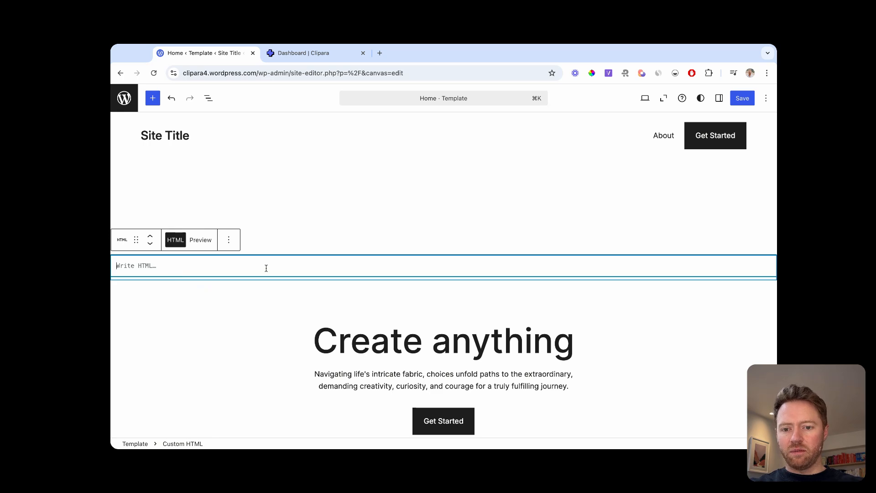
Paste the Clipara embed div (campaign 10758), preview the carousel, and return to Clipara
text(<div data-campaign-id="10758" id="__clipara-embed" style="width:100%;"></div>)
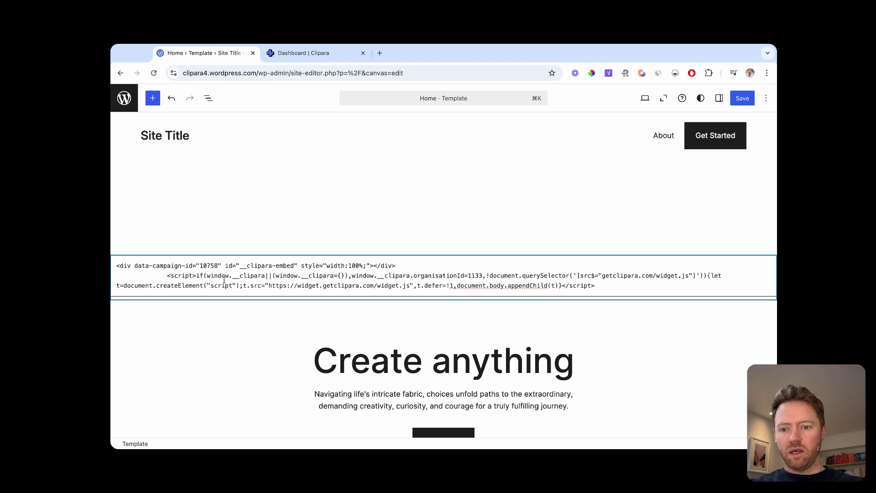
click(200, 239)
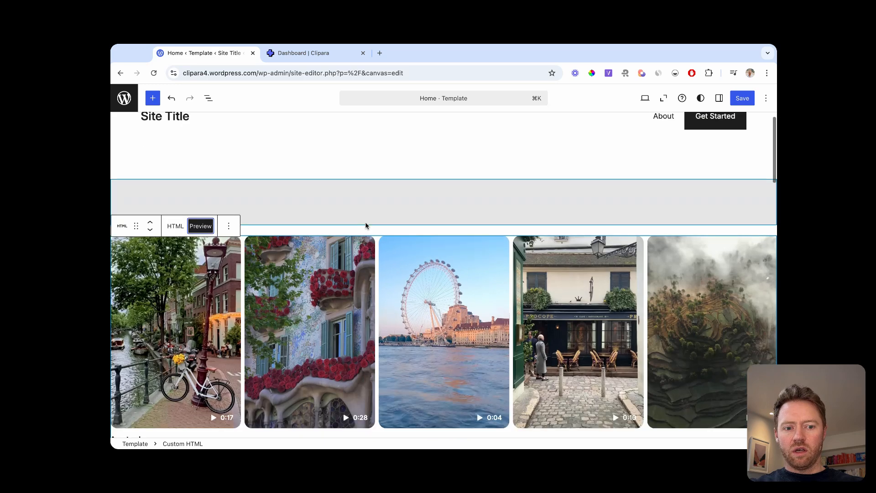
scroll(down, 3)
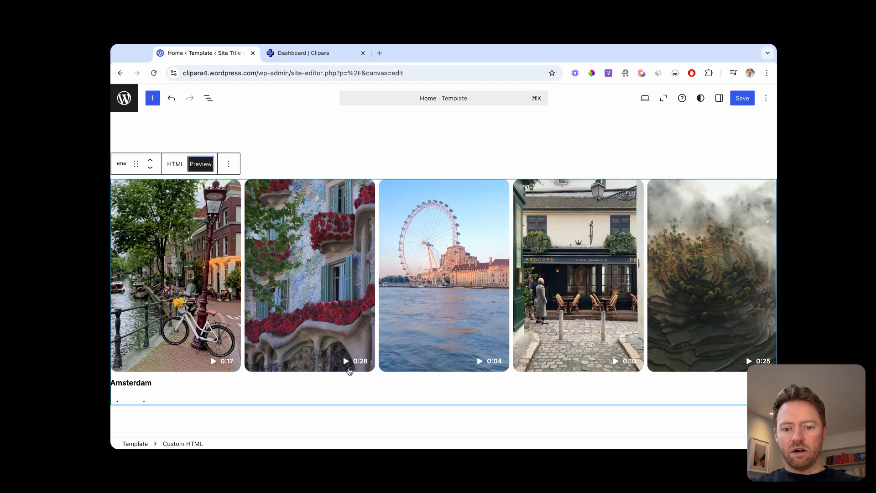
click(316, 53)
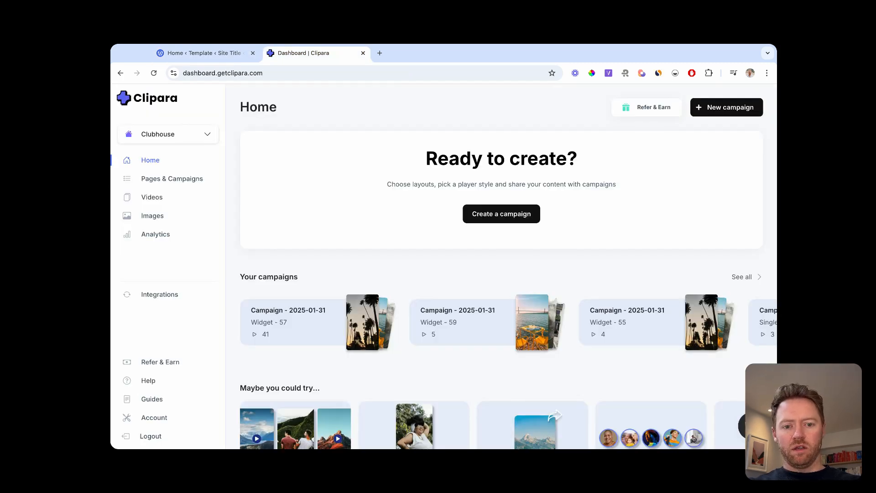
Create a second campaign from the eight selected travel videos
click(501, 213)
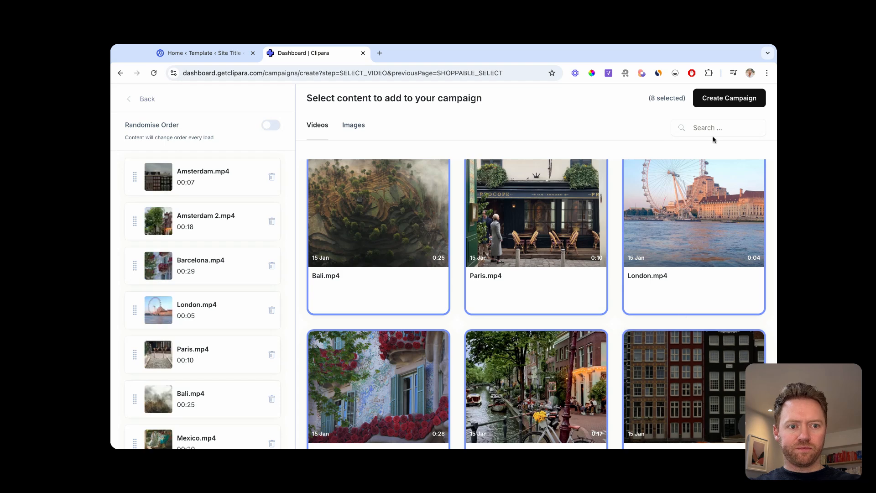
click(728, 98)
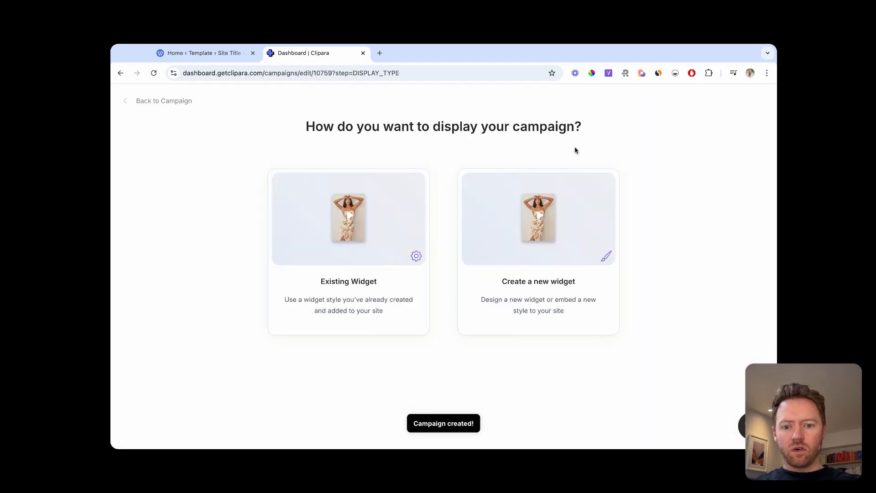
mouse_move(536, 265)
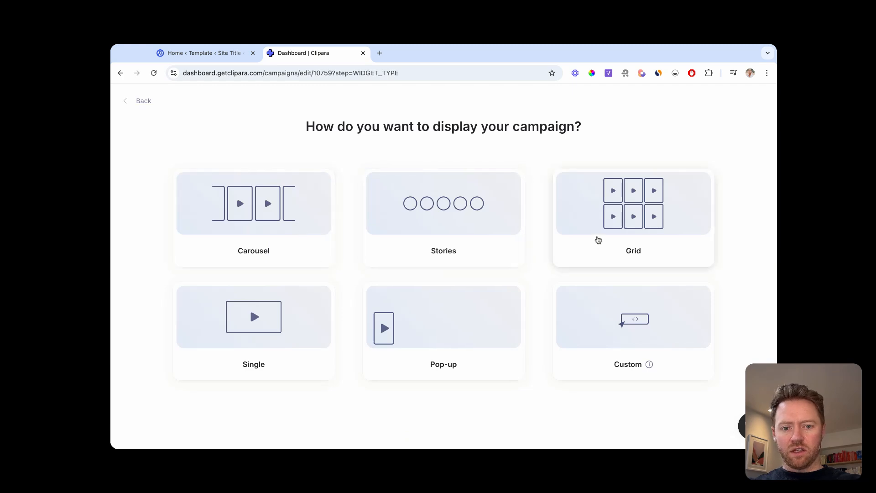
mouse_move(479, 236)
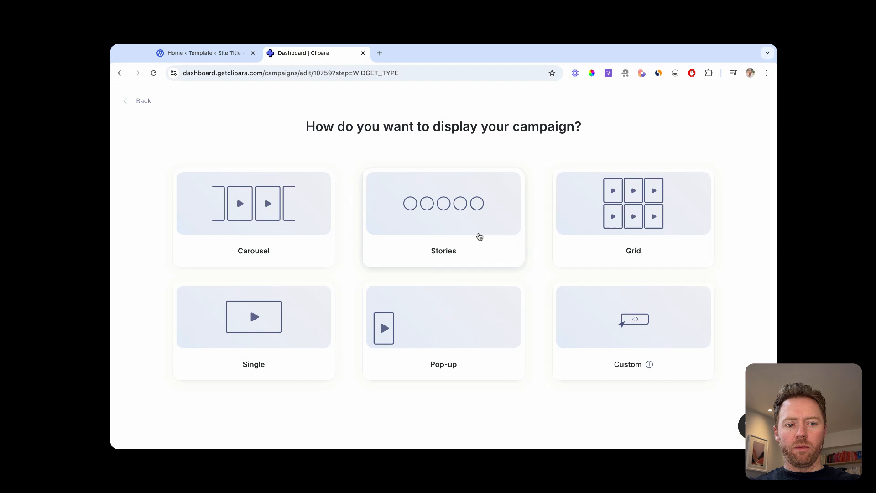
mouse_move(449, 232)
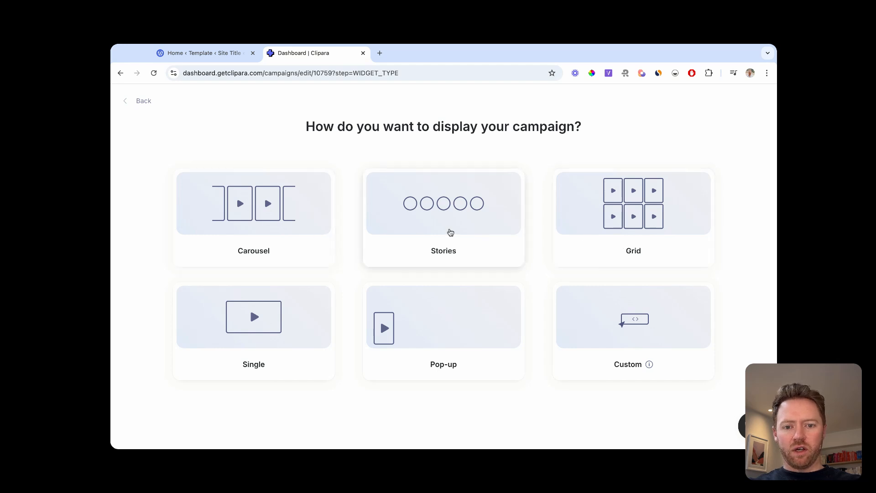
mouse_move(454, 317)
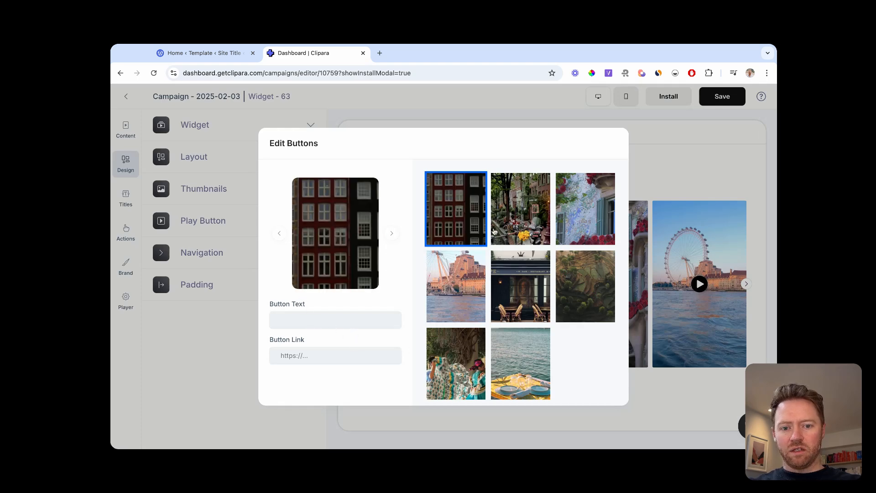
In the full-screen Player button settings, label the button 'Sign up' linking to getclipara.com
click(584, 208)
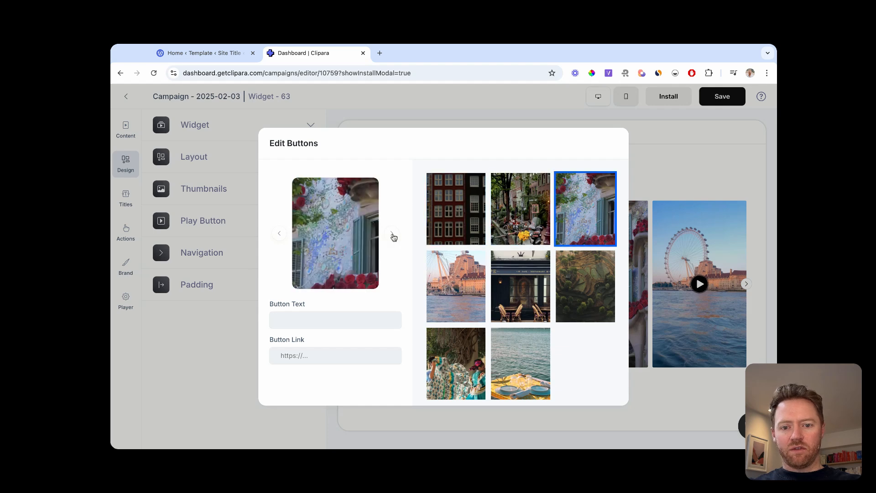
click(125, 302)
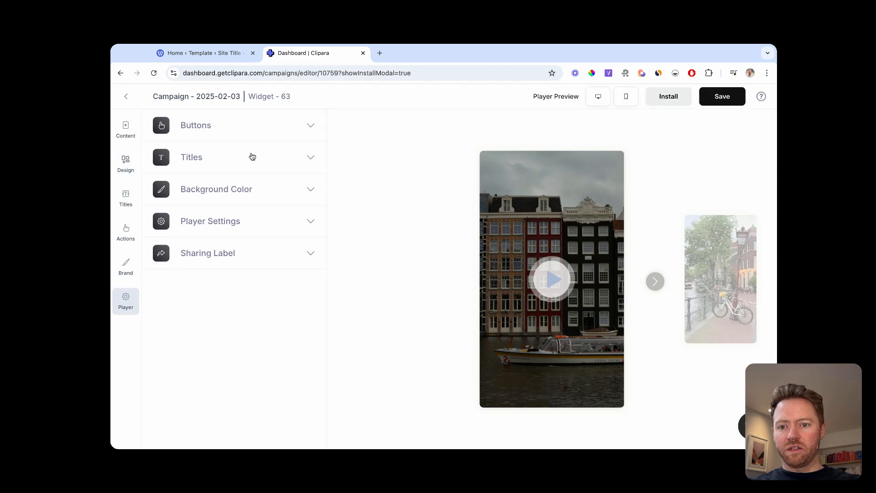
click(195, 125)
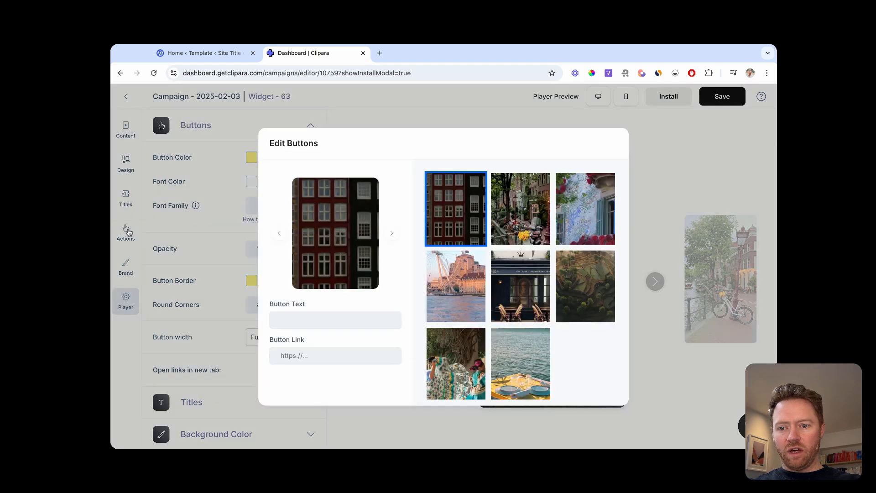
click(335, 320)
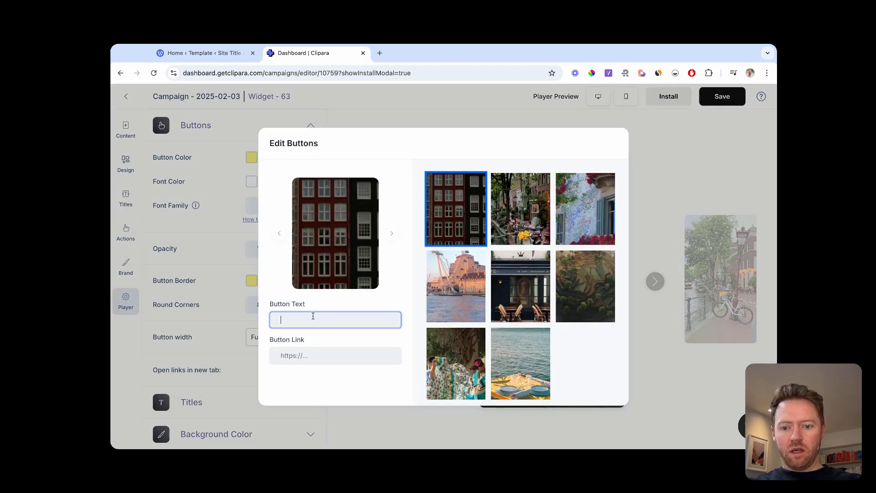
text(getclipara.com)
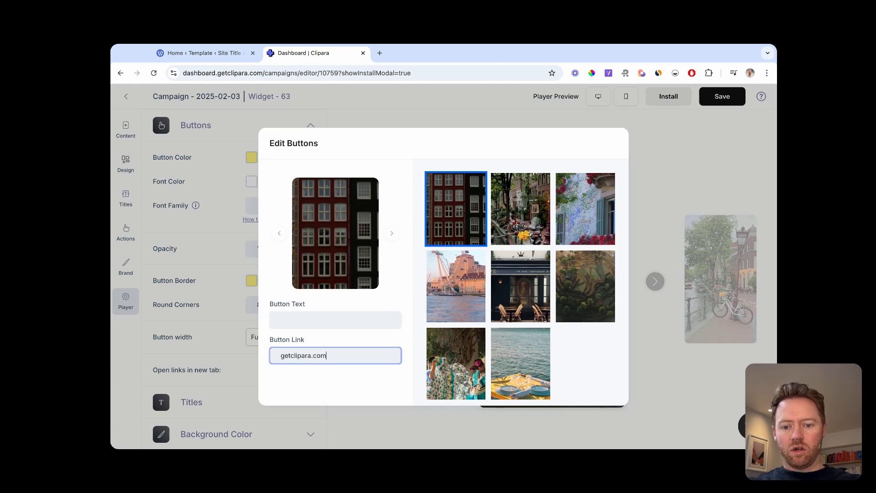
text(Sign up)
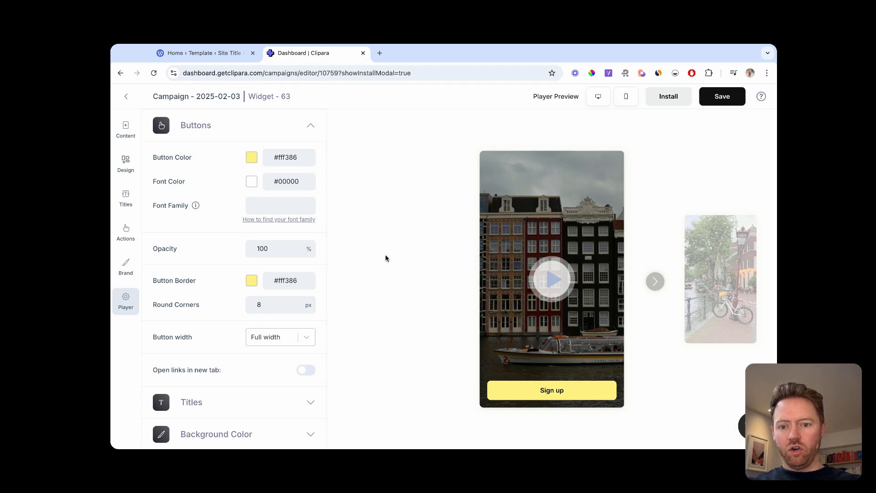
mouse_move(270, 196)
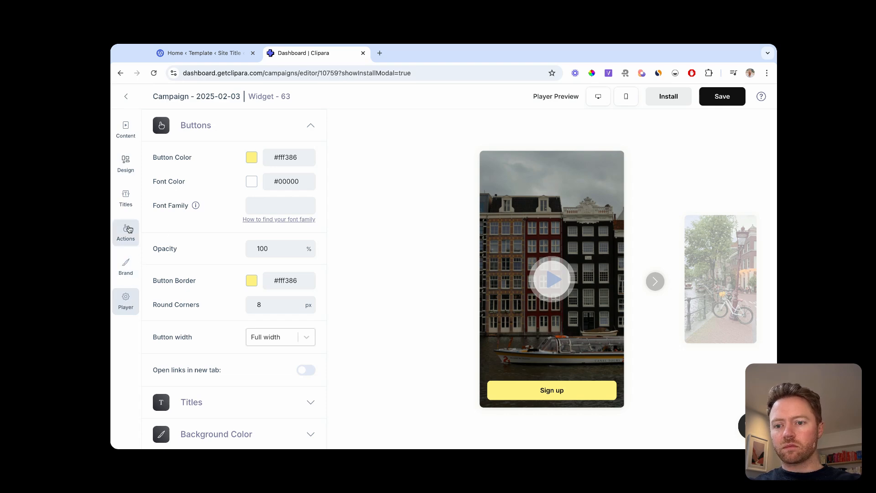
Check the Brand options, return to Player, and save the campaign to get its embed code
click(125, 266)
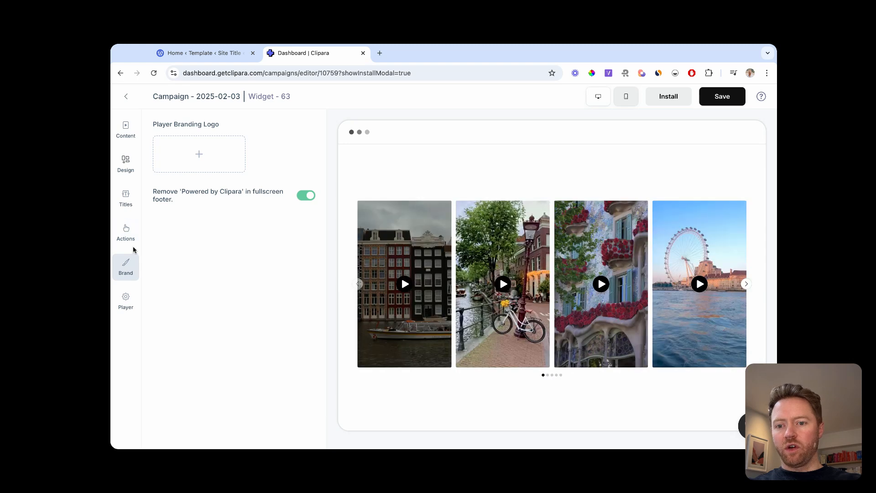
click(125, 301)
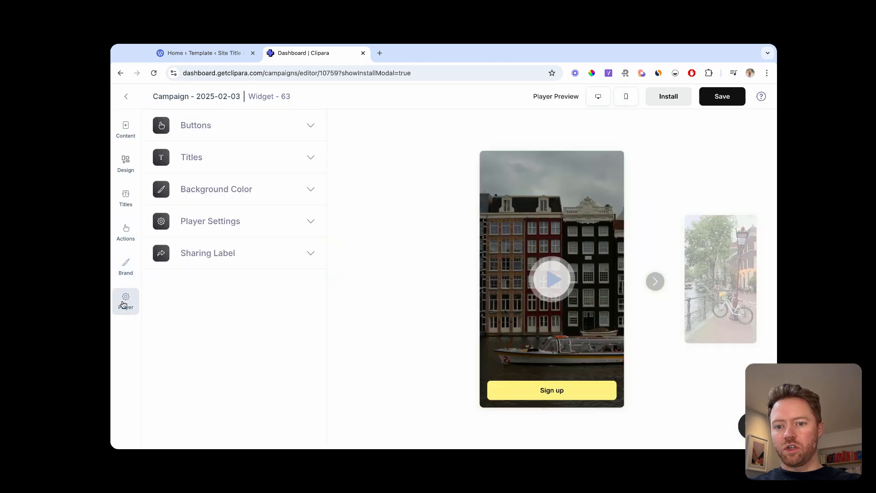
click(233, 189)
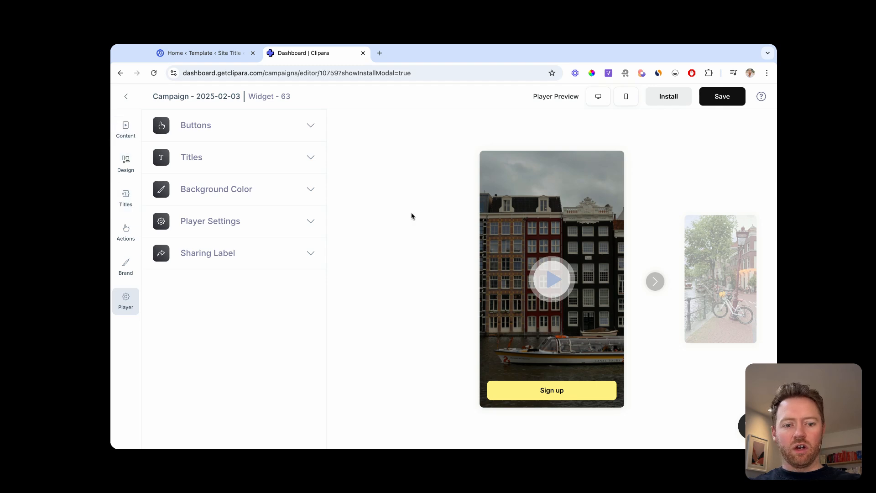
mouse_move(557, 180)
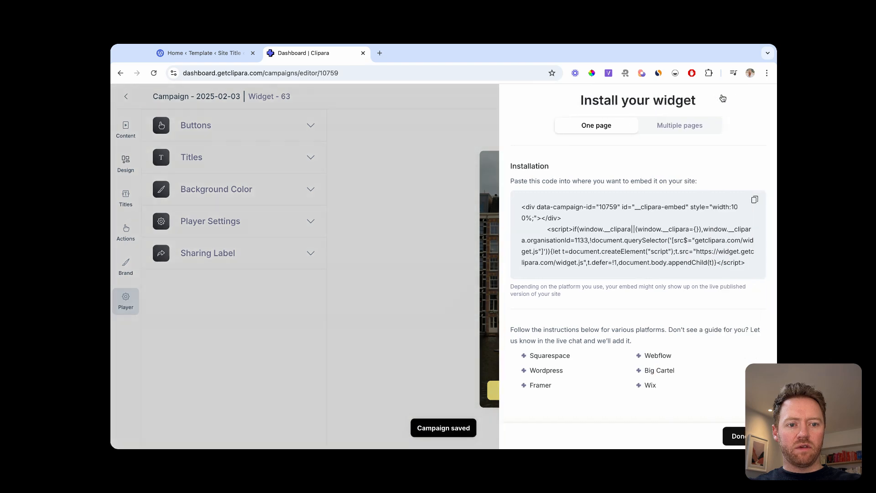
Copy the second campaign's embed code and return to the WordPress home template
click(631, 234)
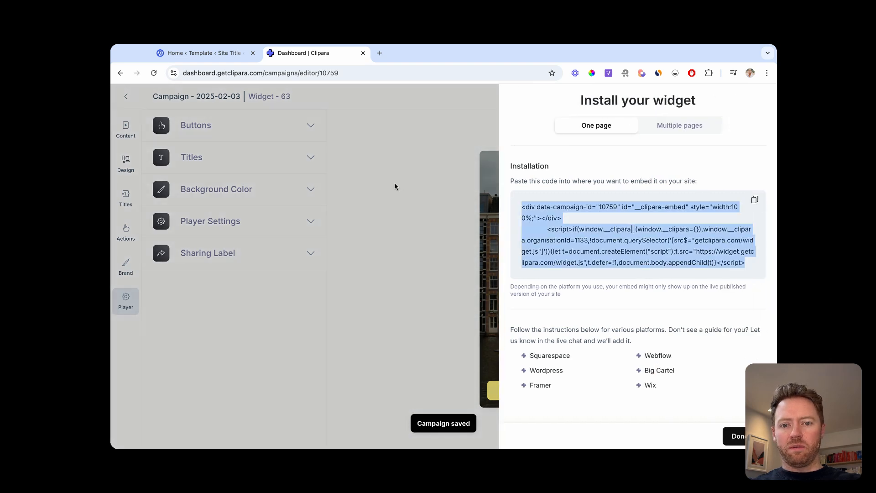
click(755, 200)
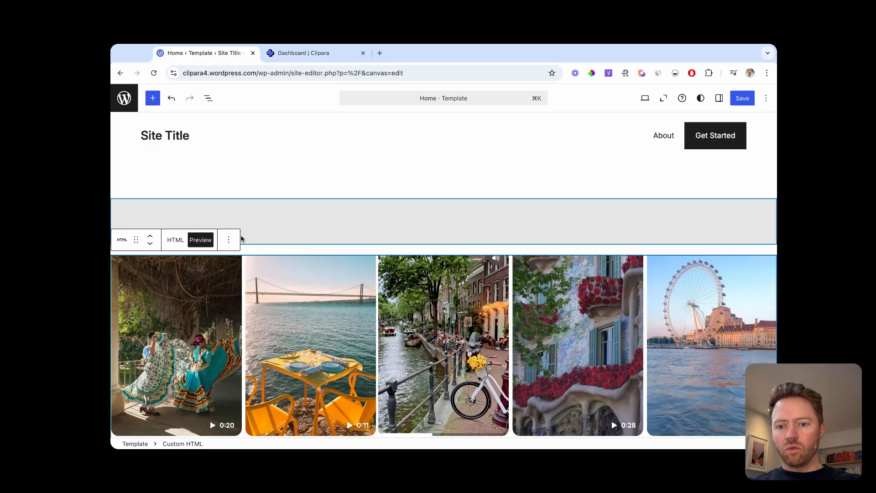
Delete the old carousel block and add a Custom HTML block below the spacer with the new embed code
click(228, 239)
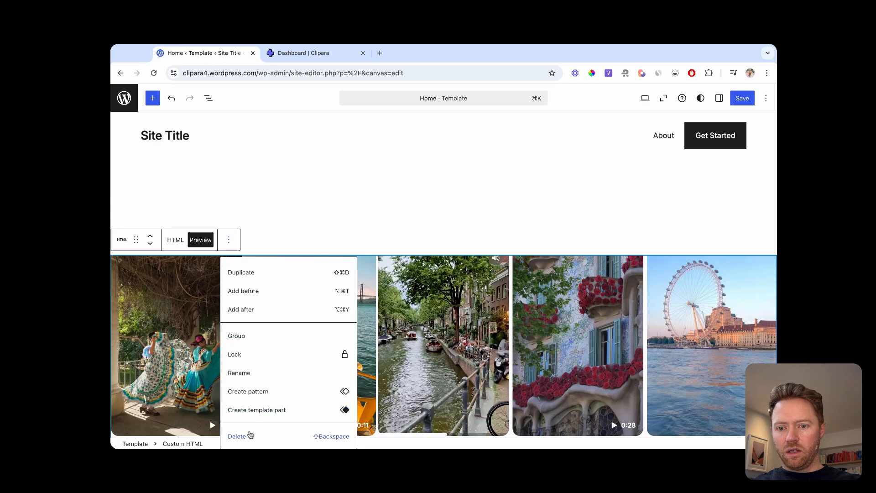
click(238, 436)
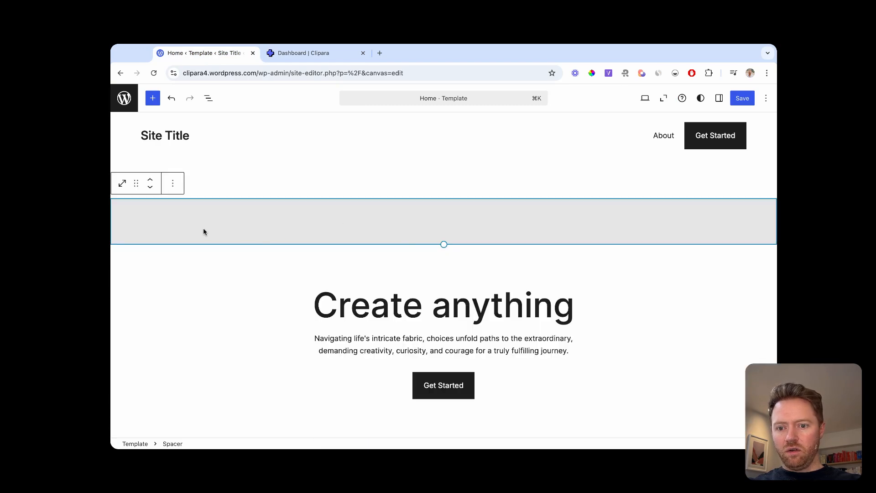
click(172, 182)
text(/)
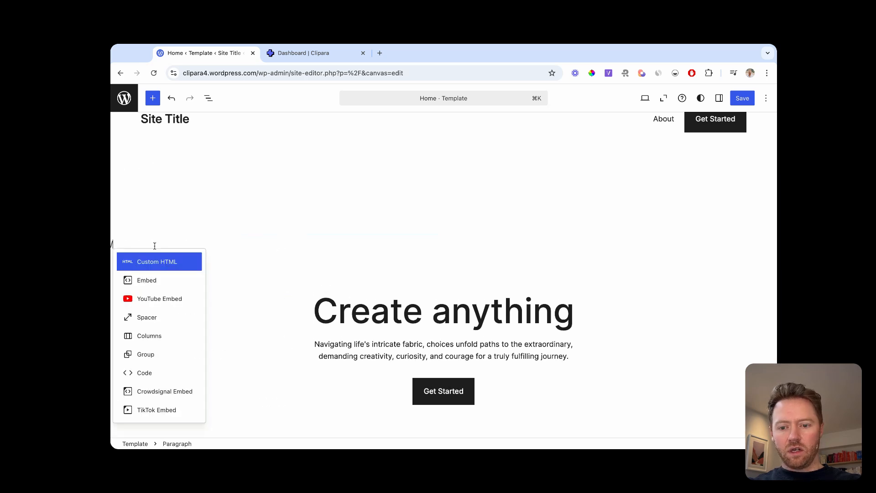
click(157, 262)
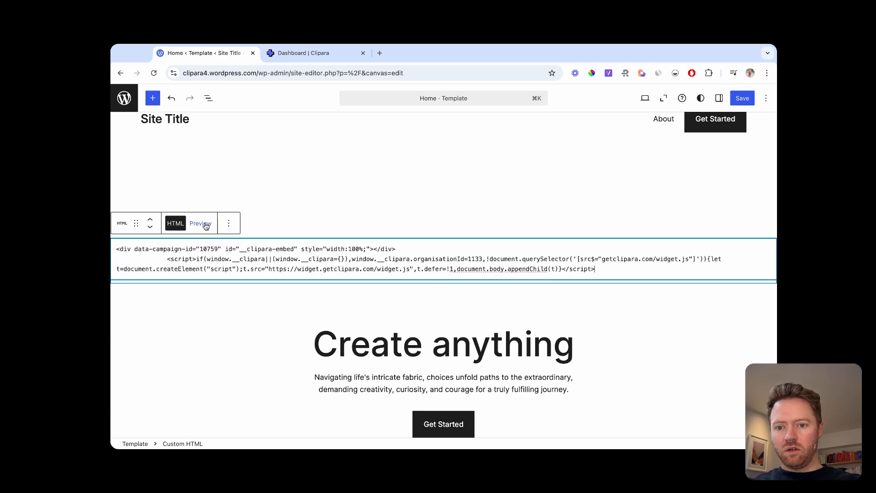
Preview the rendered carousel, open the canal bicycle video full-screen and advance to the Ferris wheel video
click(200, 223)
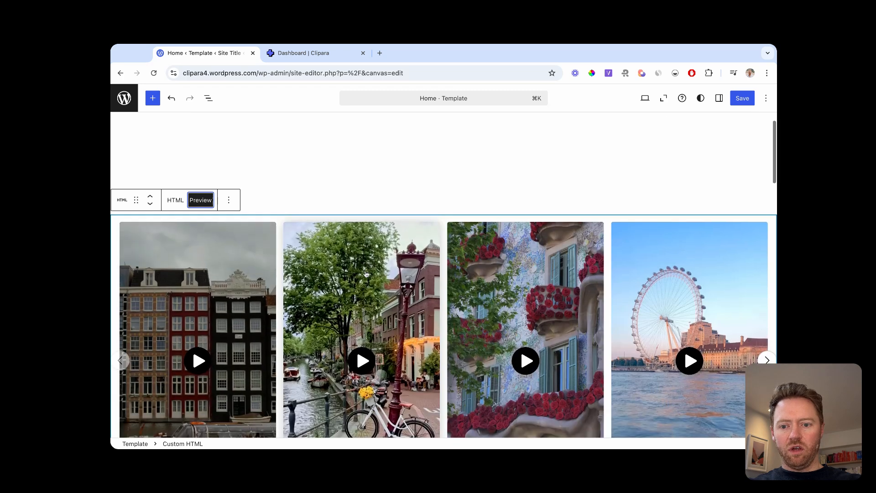
scroll(down, 3)
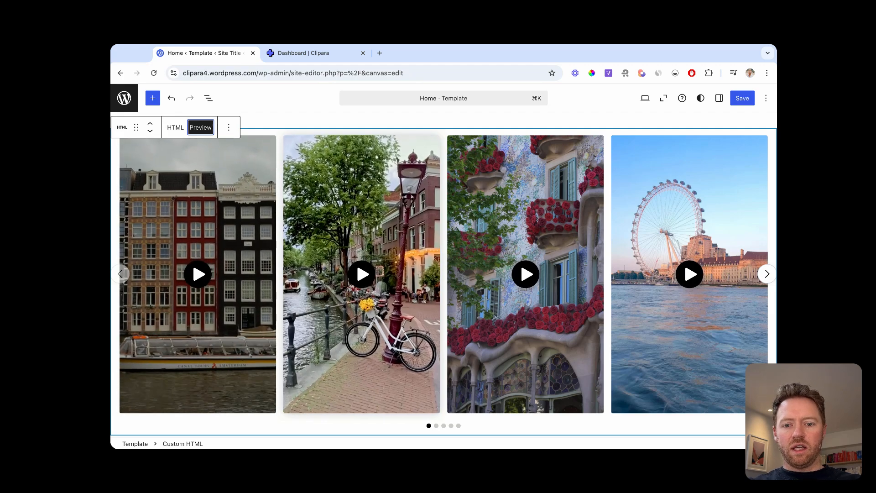
click(360, 273)
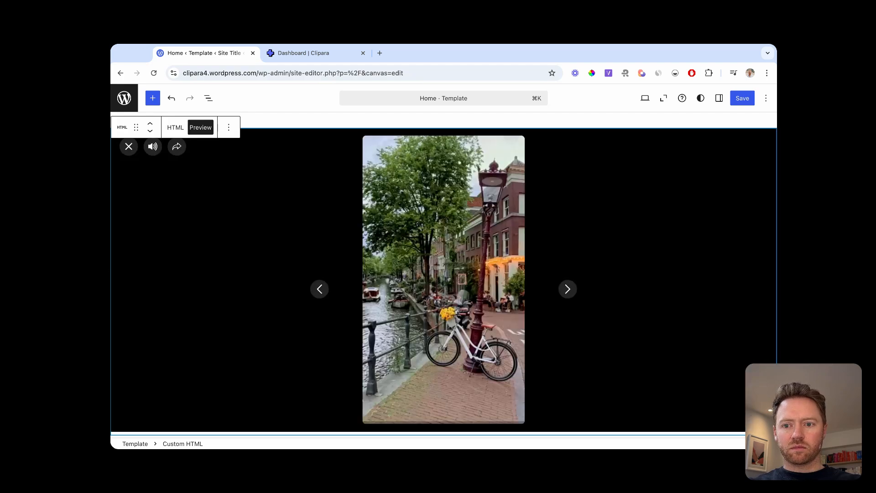
click(566, 290)
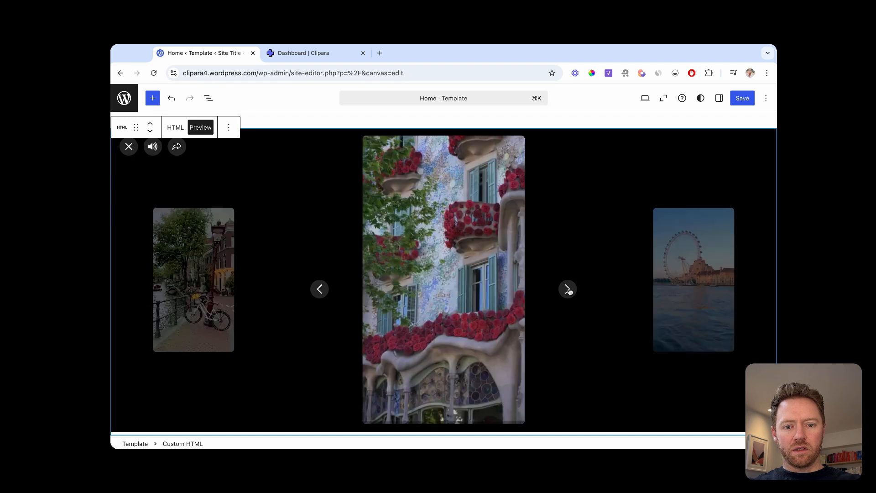
click(567, 289)
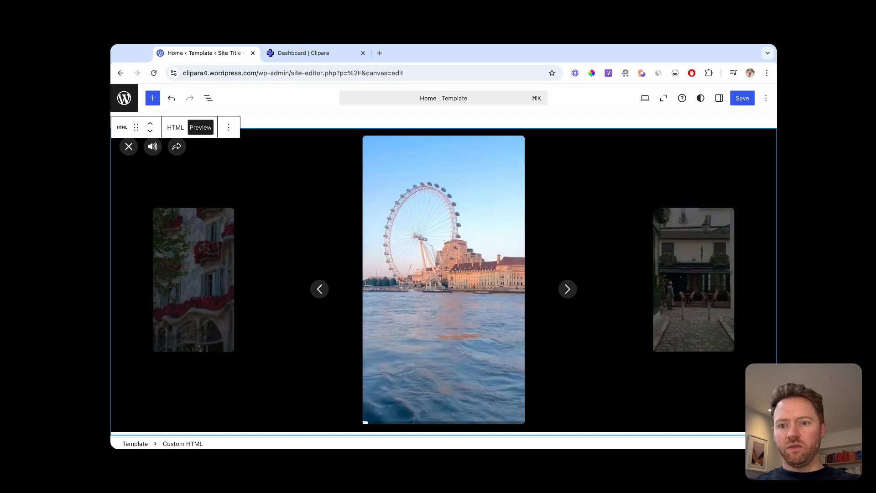